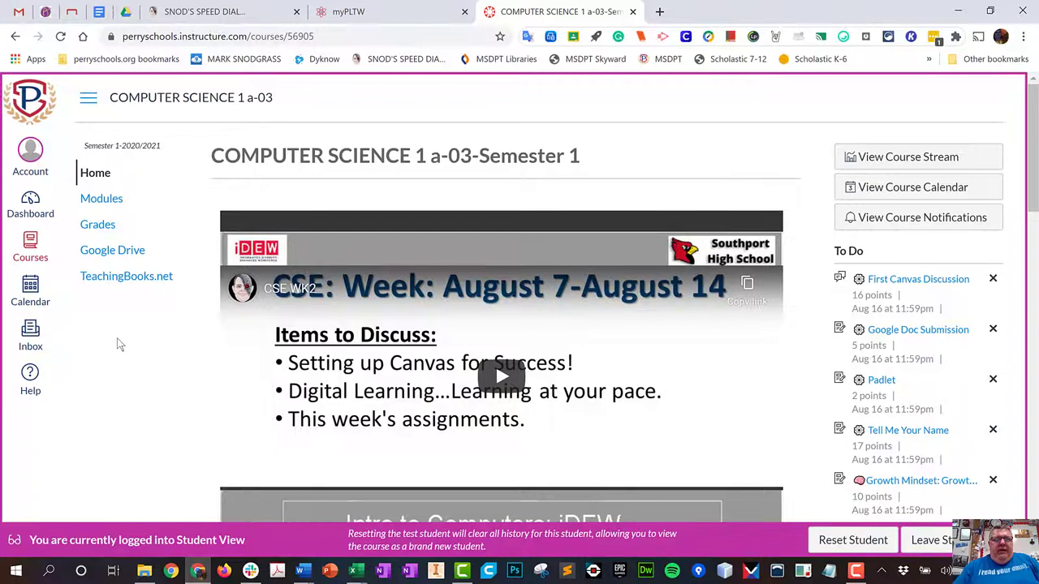
Step: Open Modules from the COMPUTER SCIENCE 1 a-03 course navigation
click(100, 198)
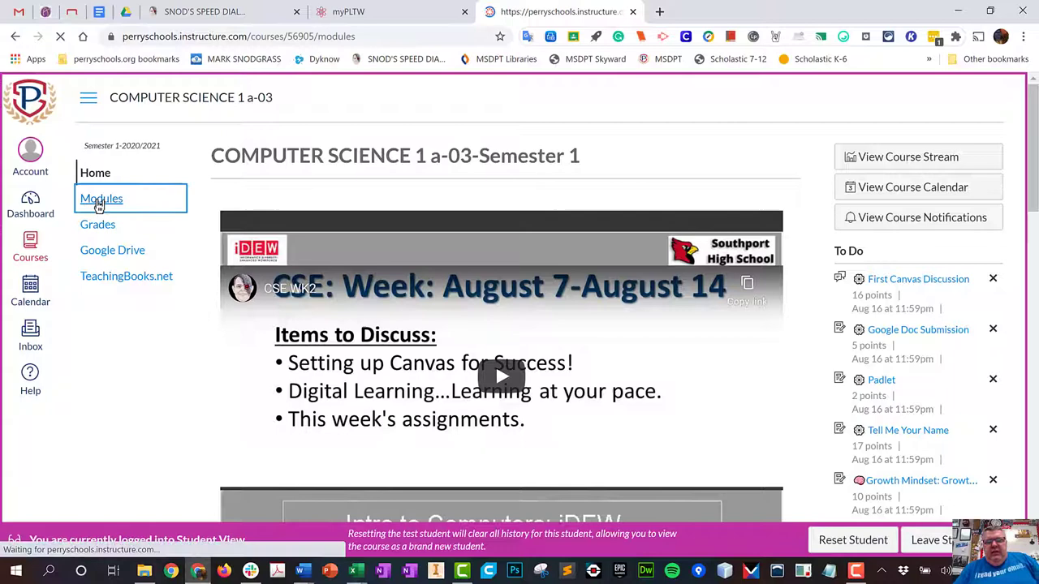
Step: Scroll the Modules page to the First Days of School and Lesson 1.1 modules
click(101, 199)
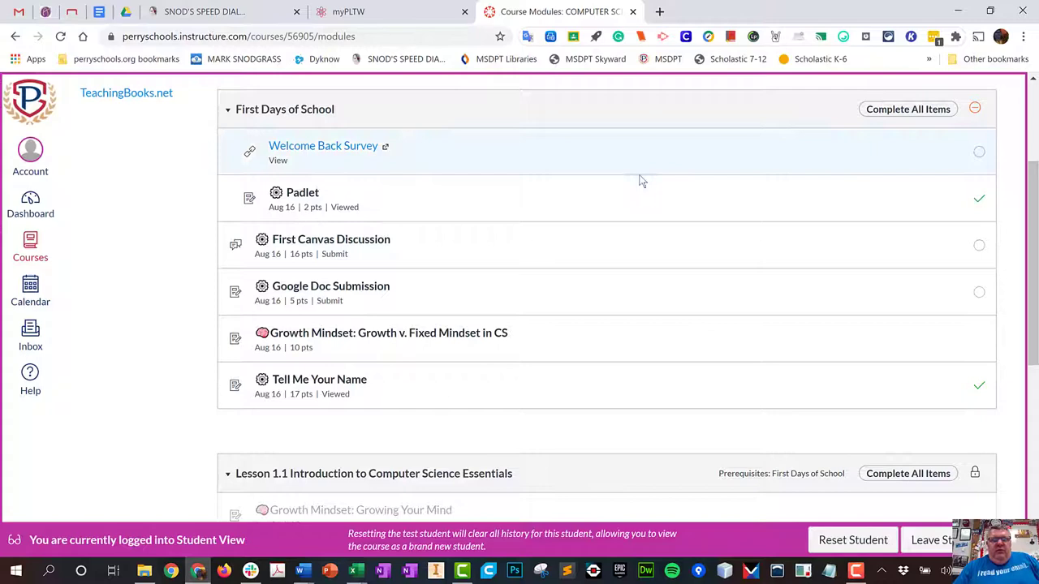
scroll(down, 3)
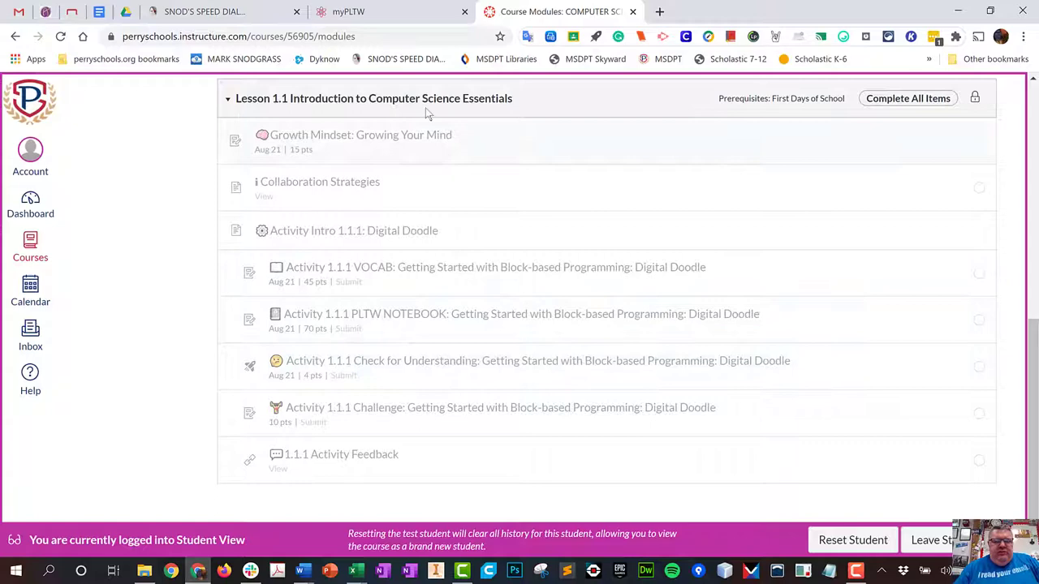
scroll(up, 3)
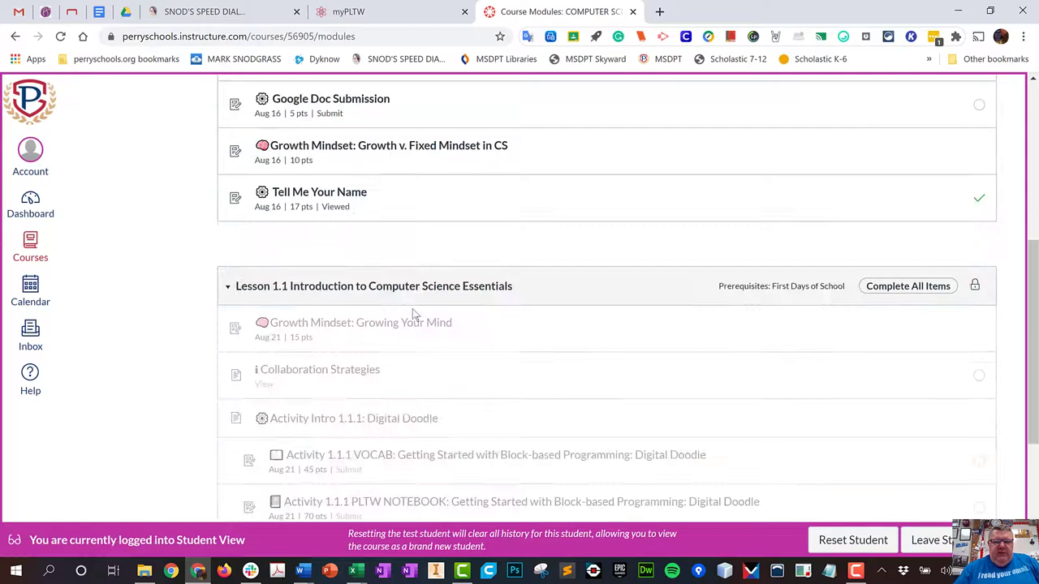
scroll(down, 3)
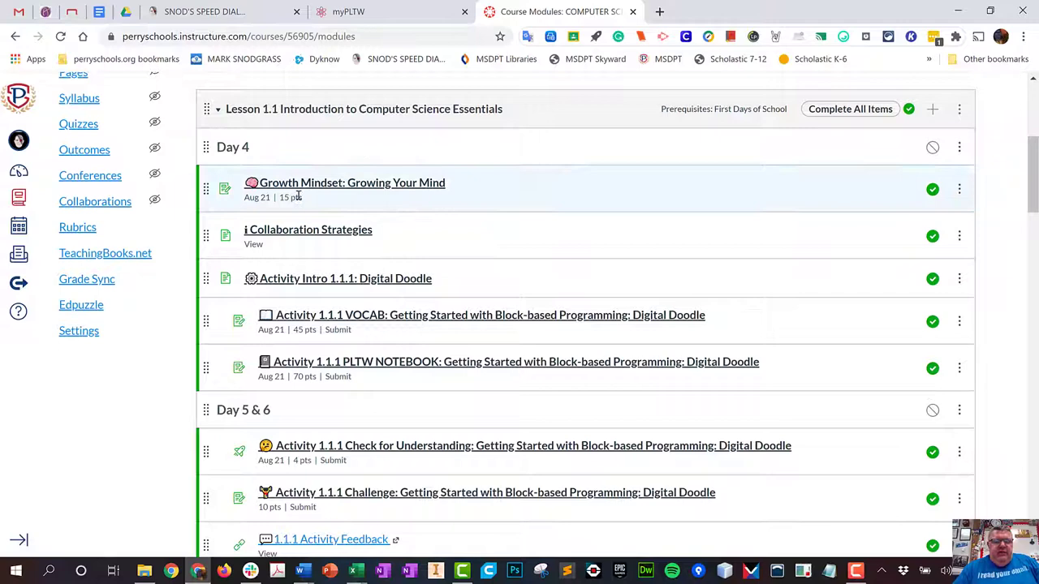
Step: Review the Growth Mindset: Growing Your Mind assignment and its rubric, then go to Collaboration Strategies
scroll(up, 3)
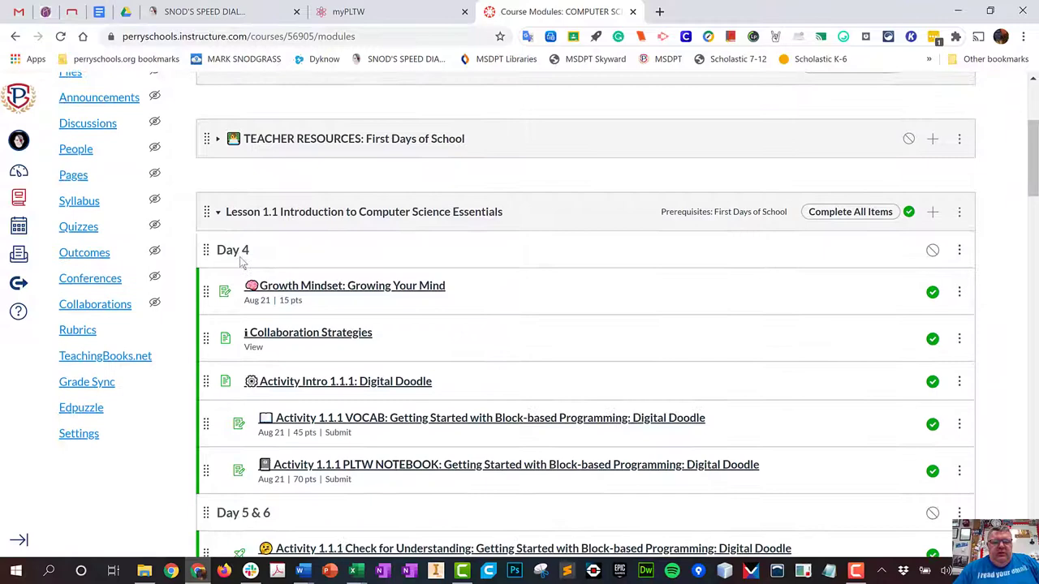
click(351, 285)
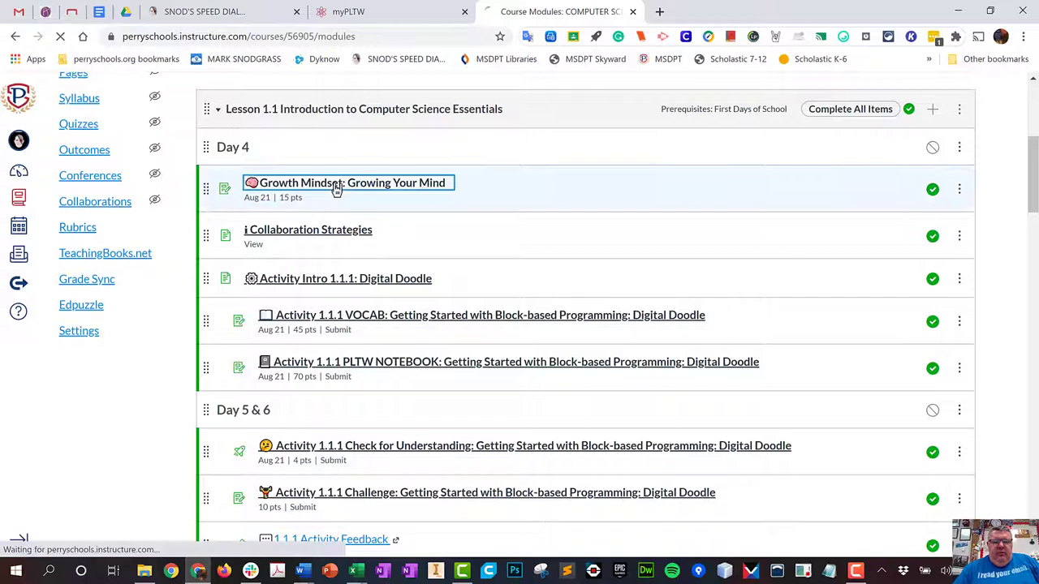
click(351, 182)
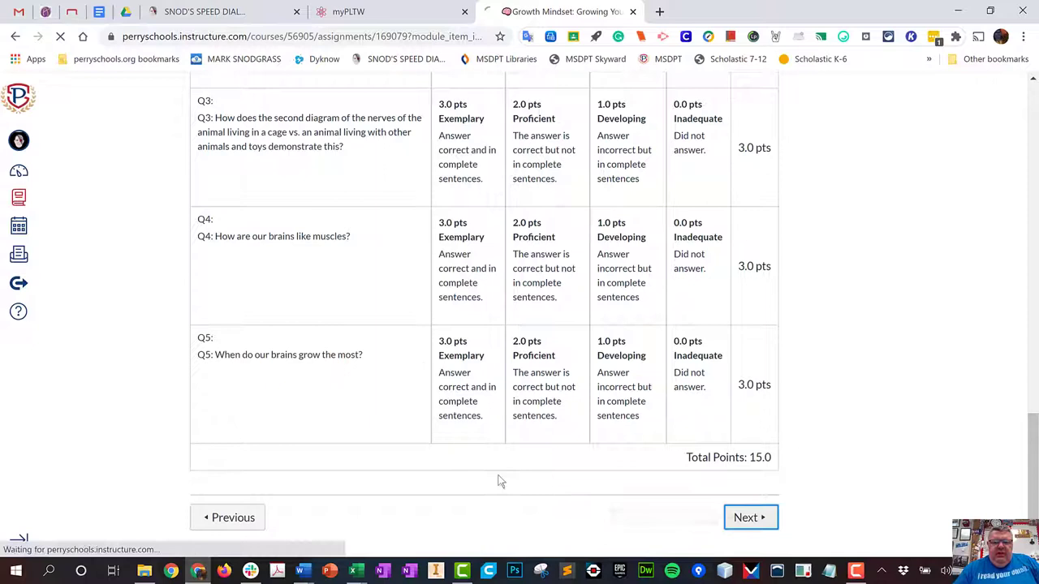
click(746, 517)
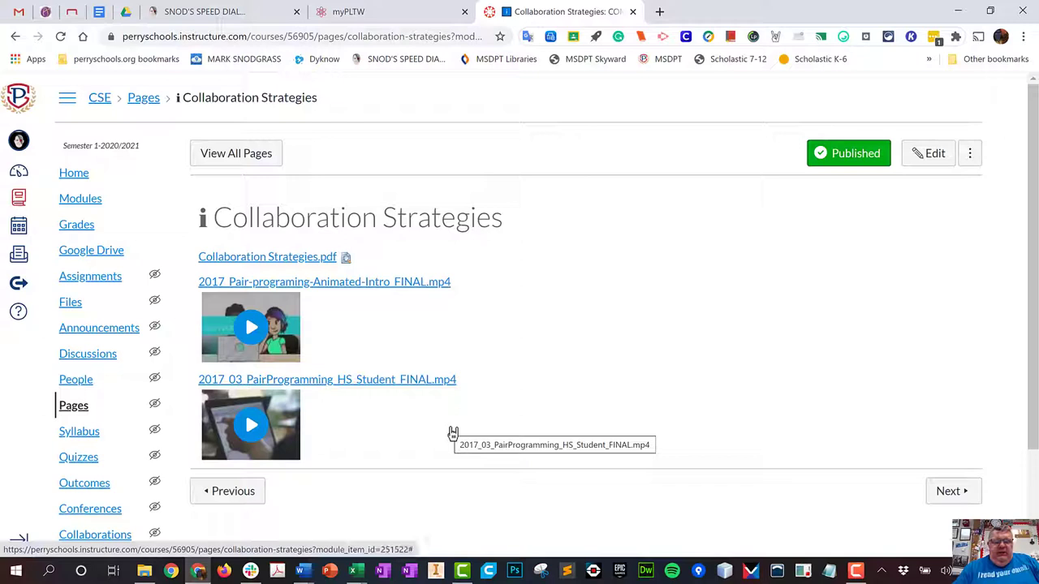
mouse_move(298, 327)
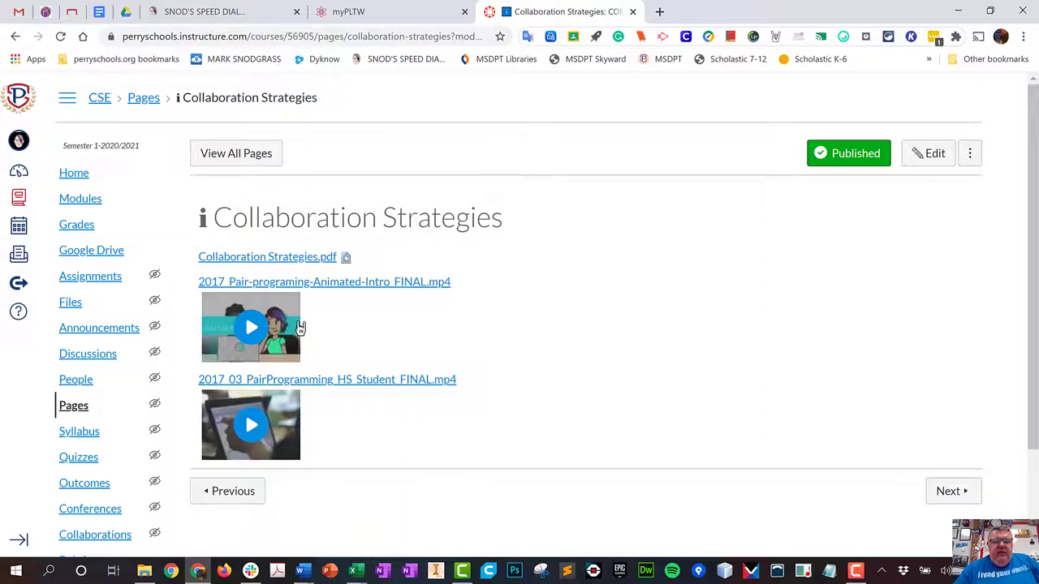
mouse_move(284, 304)
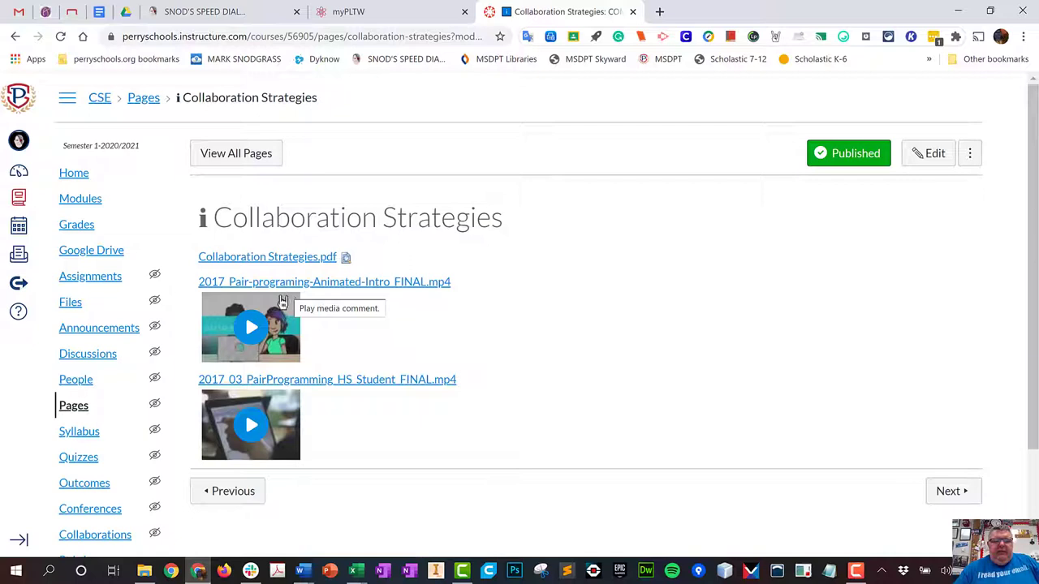
mouse_move(686, 386)
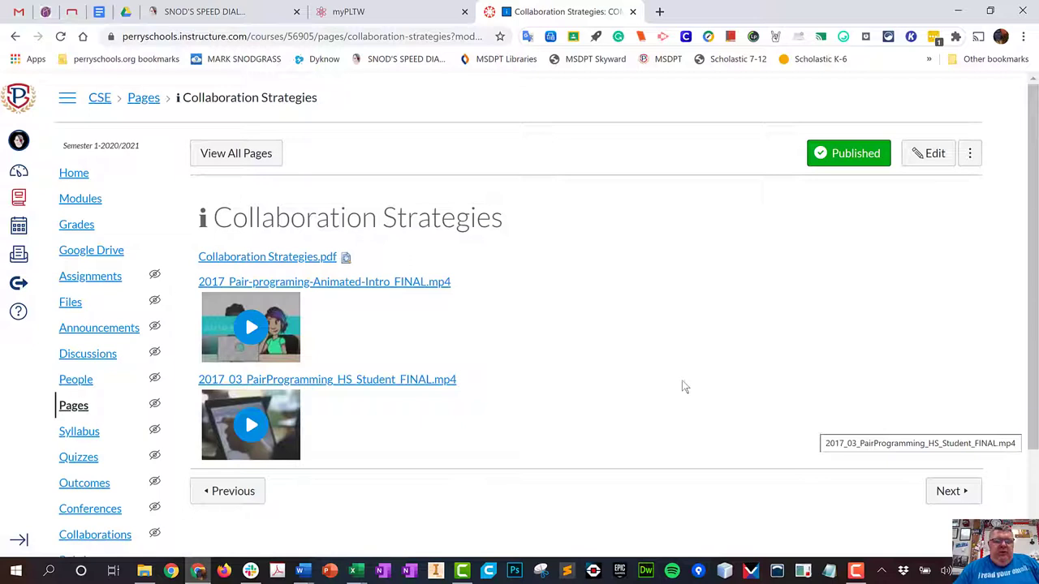
mouse_move(608, 387)
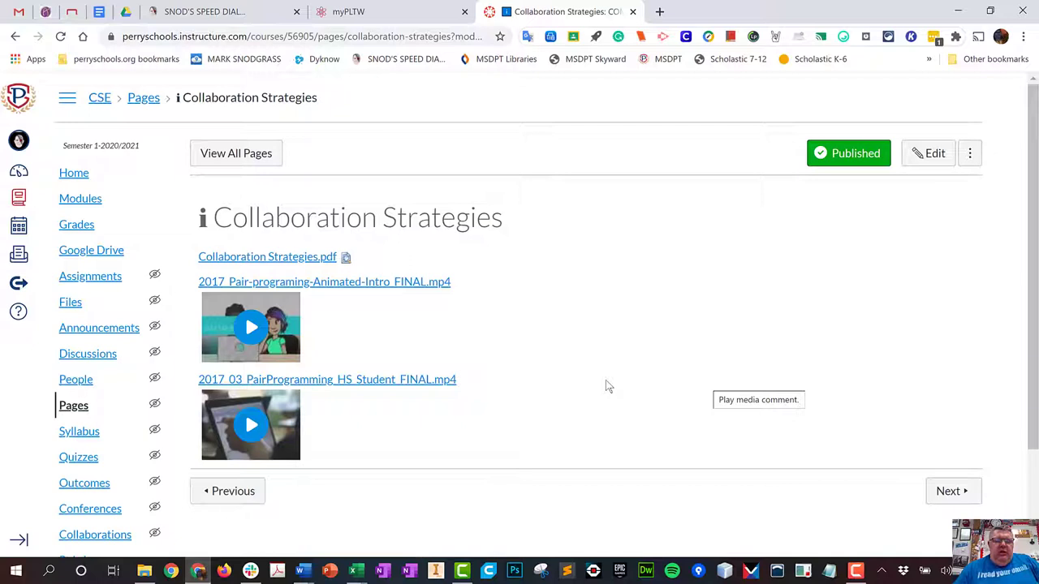
Step: Advance from Collaboration Strategies to Activity Intro 1.1.1: Digital Doodle
click(949, 490)
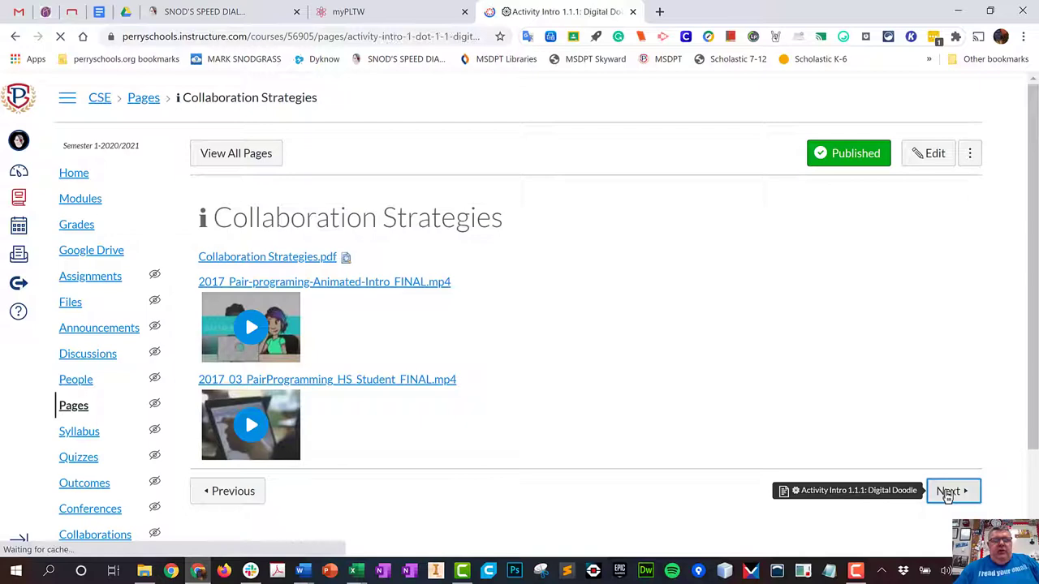
Step: Open the MIT App Inventor tutorials from Digital Doodle, then reach Activity 1.1.1 VOCAB
click(952, 491)
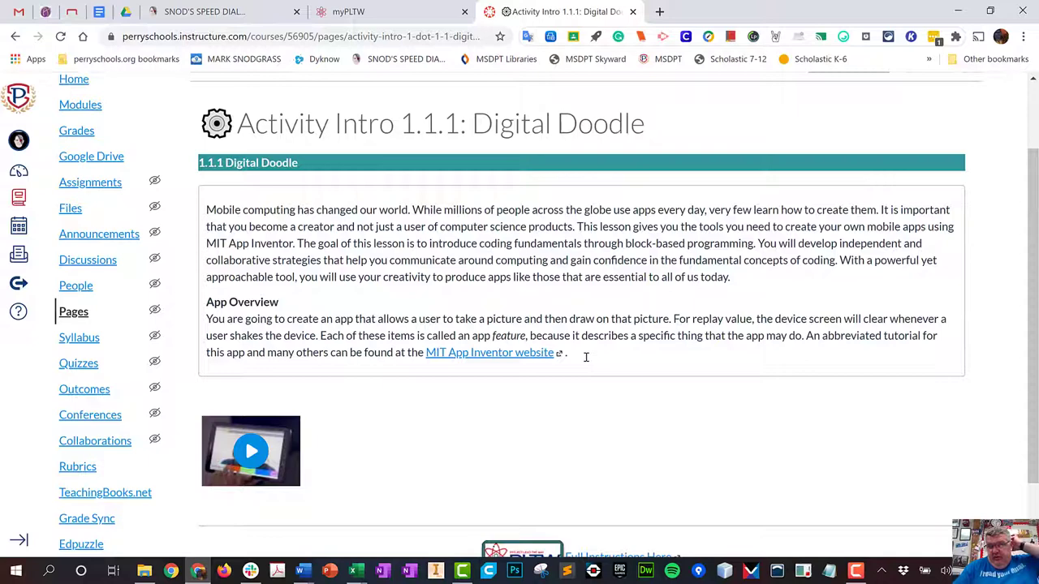
click(490, 352)
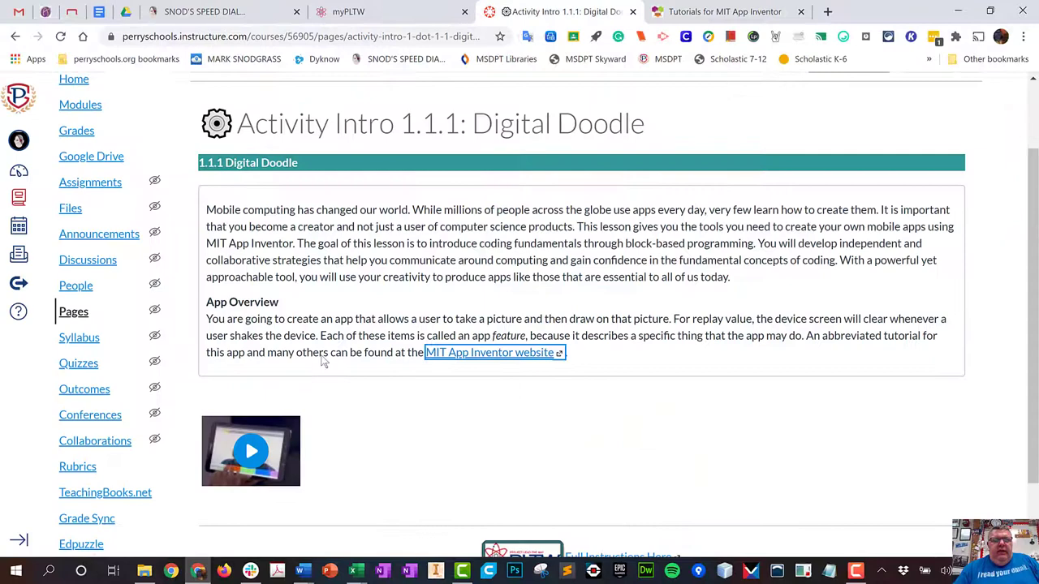
click(251, 451)
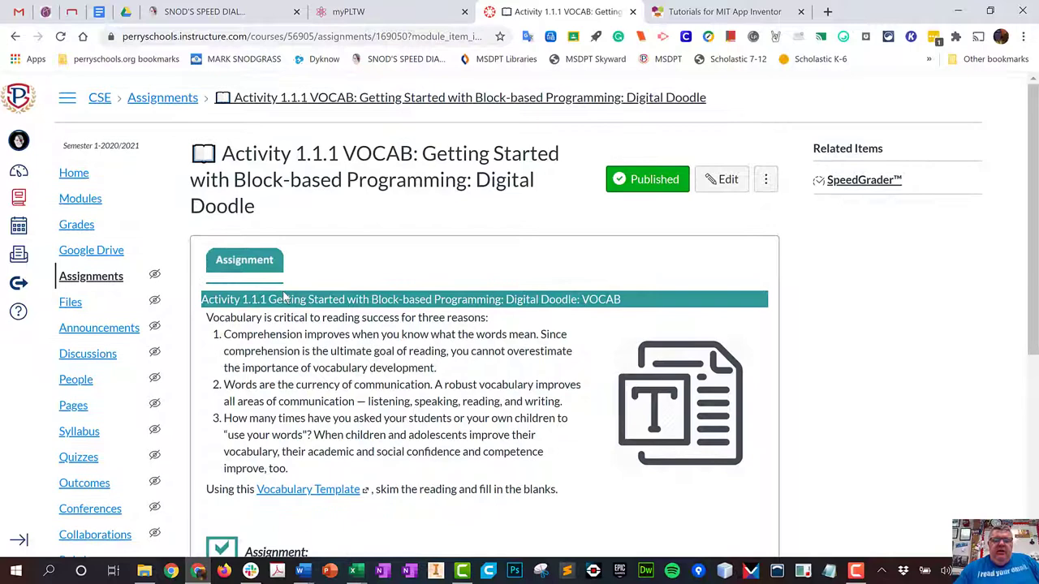
Step: Open the Vocabulary Template link from the VOCAB assignment
scroll(down, 3)
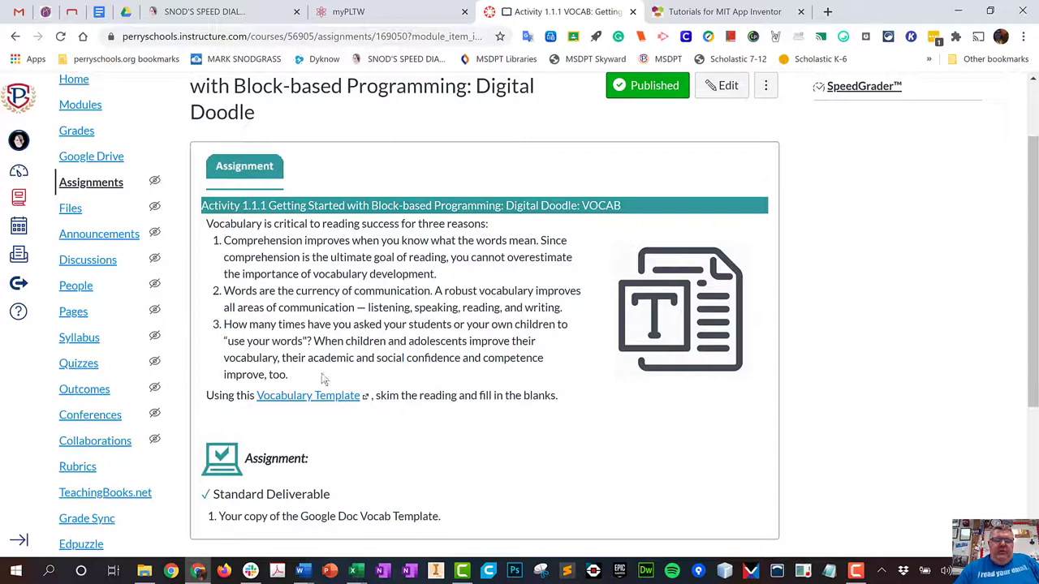
click(307, 395)
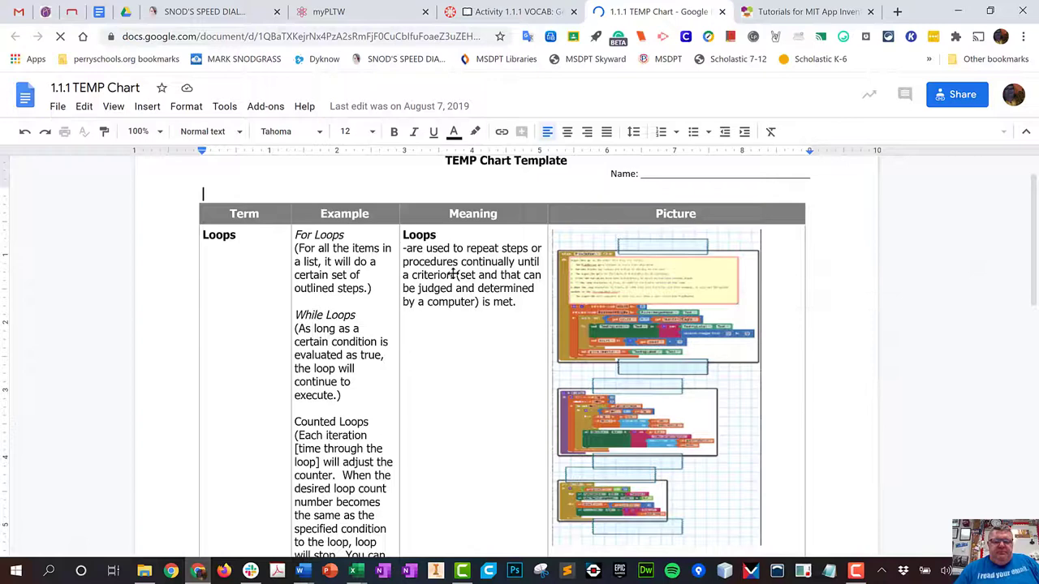
Step: Scroll through the 1.1.1 TEMP Chart terms, then return to the Canvas VOCAB tab
scroll(down, 3)
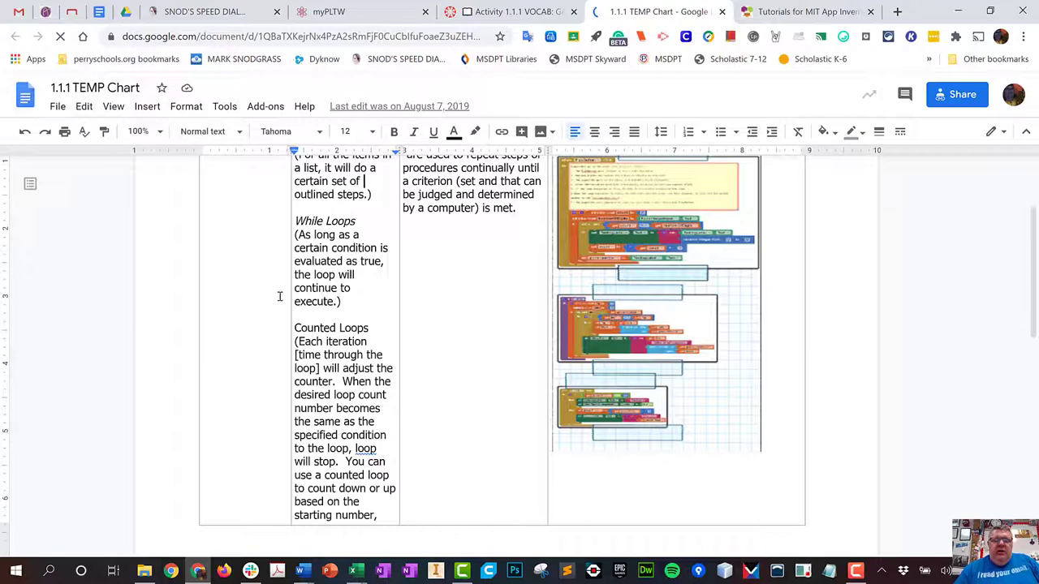
scroll(down, 3)
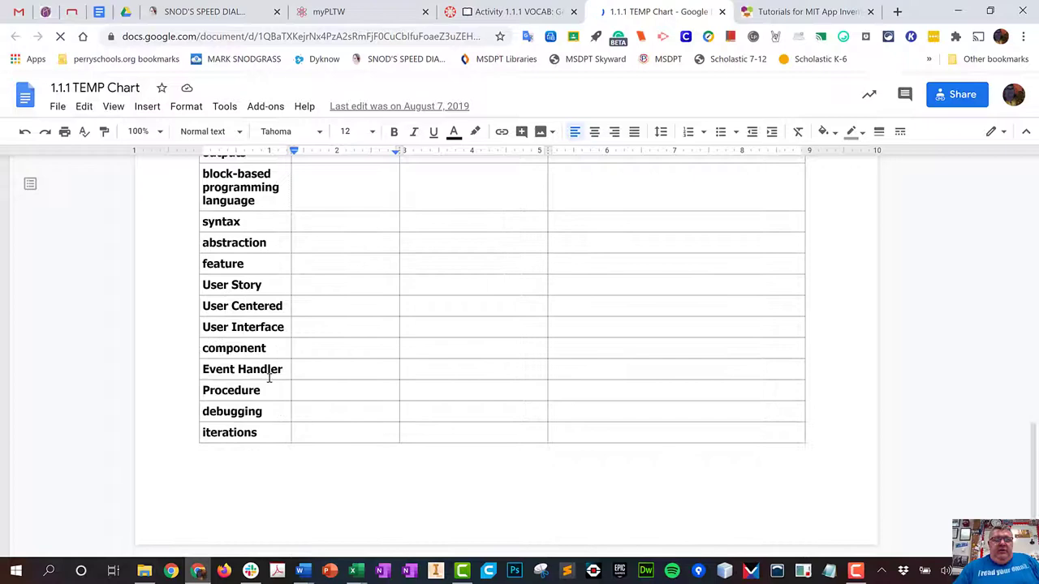
scroll(up, 3)
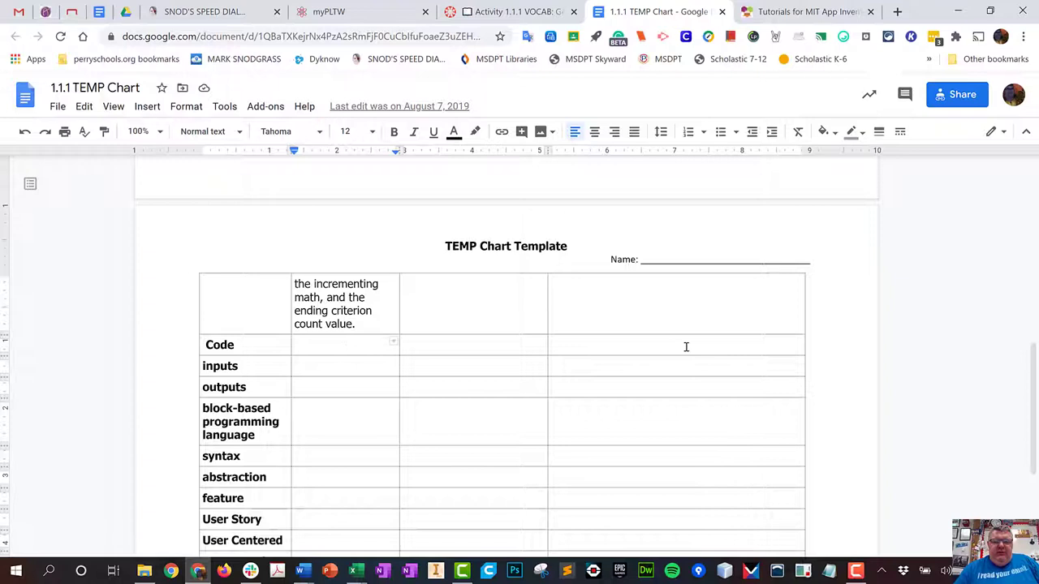
scroll(down, 3)
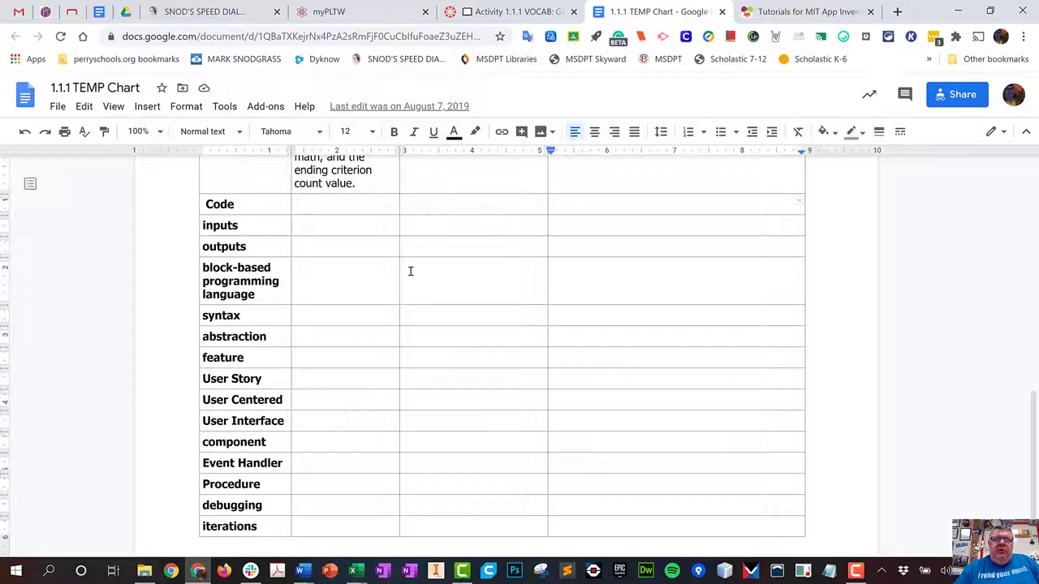
click(512, 12)
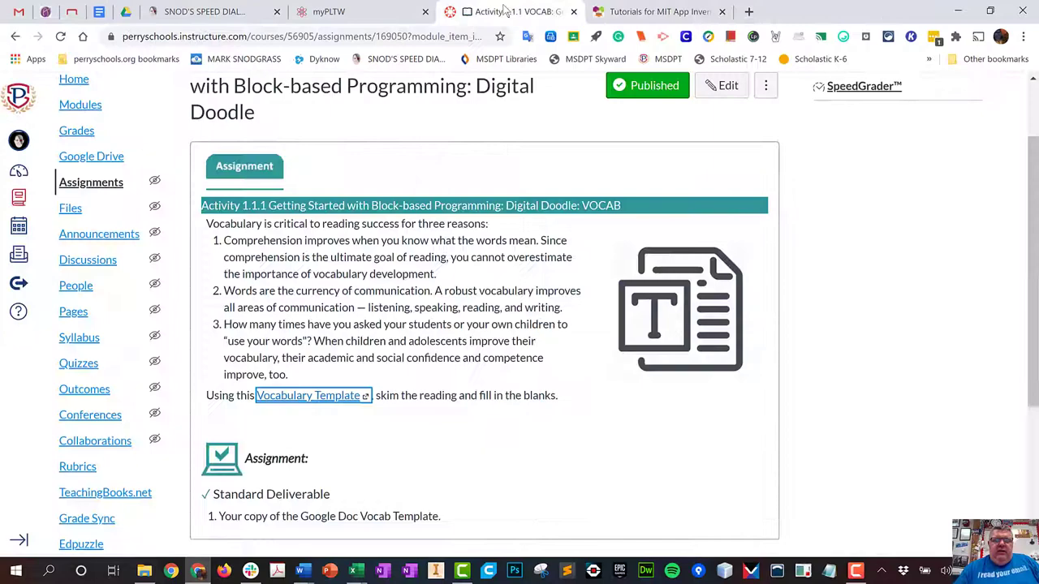
Step: Return from VOCAB to the Digital Doodle intro page and its embedded video
scroll(down, 3)
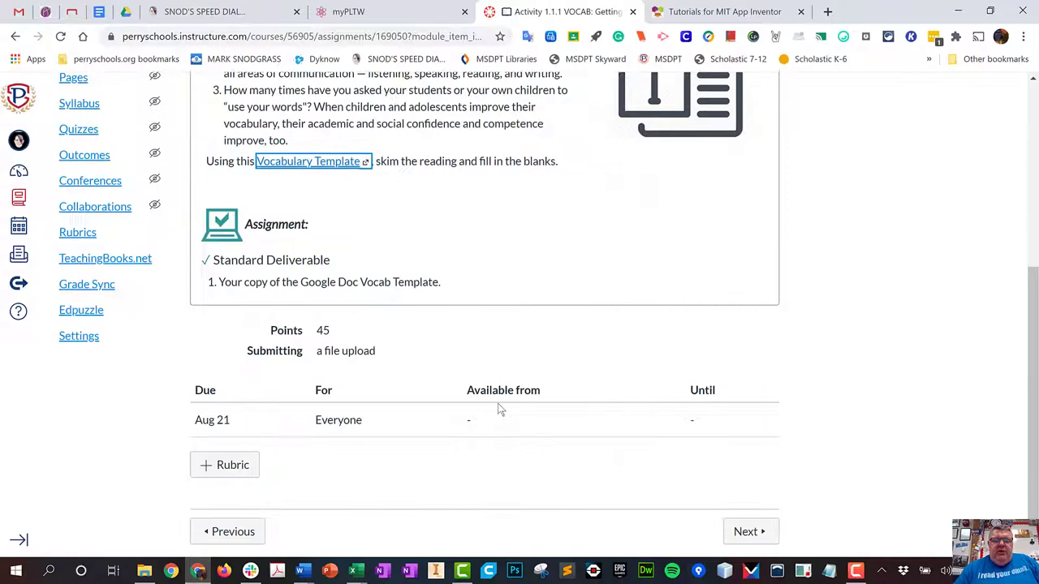
click(747, 532)
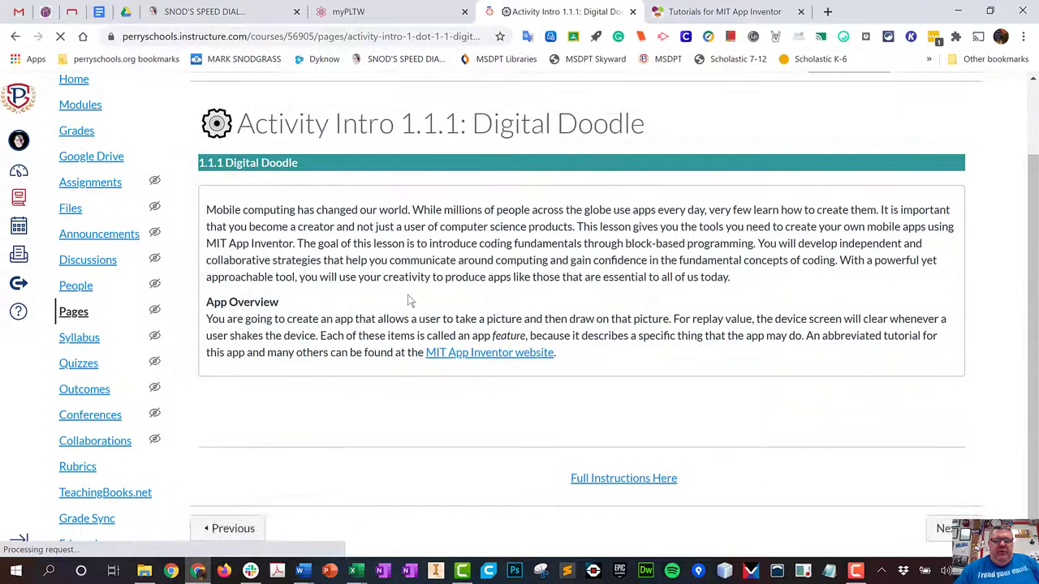
scroll(down, 3)
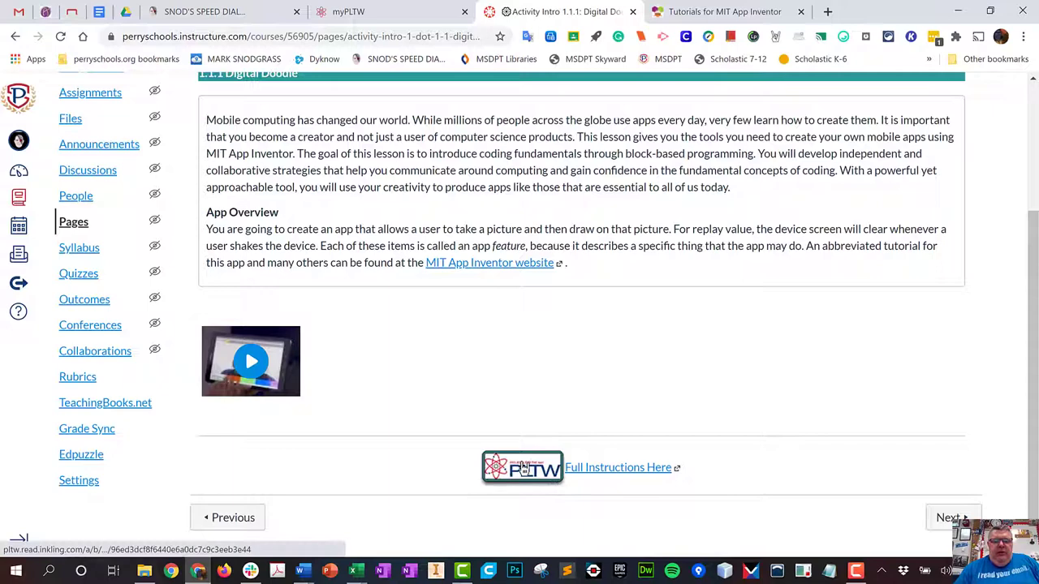
Step: Open the 'Full Instructions Here' link to the PLTW Activity 1.1.1 Digital Doodle lesson
click(617, 467)
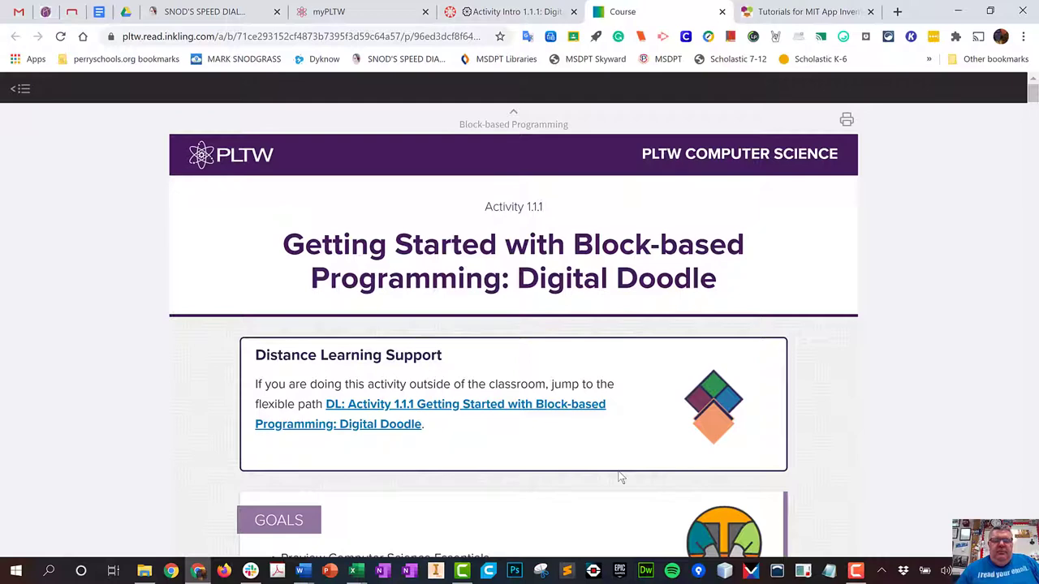
mouse_move(179, 230)
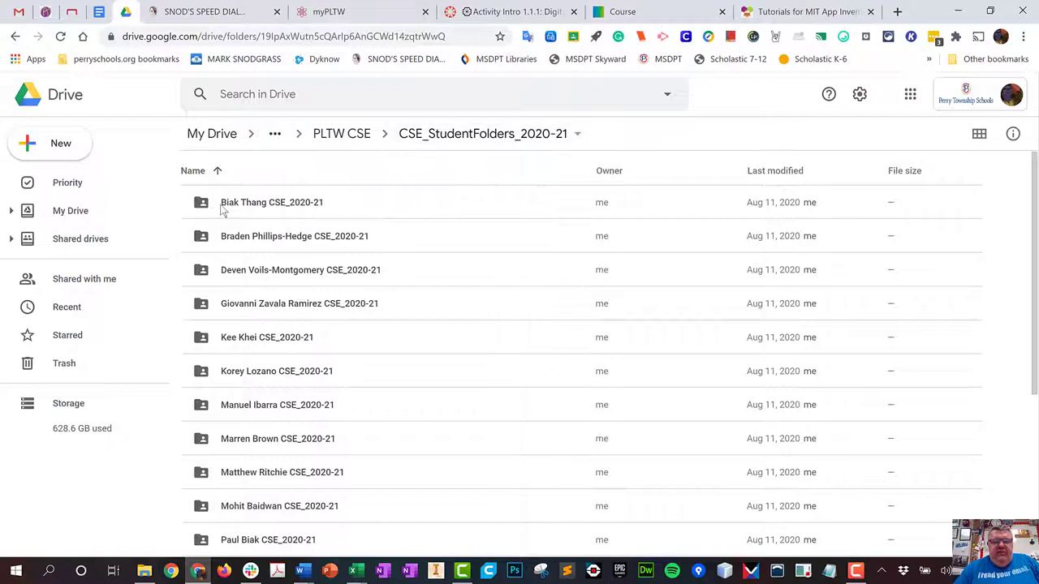
mouse_move(313, 213)
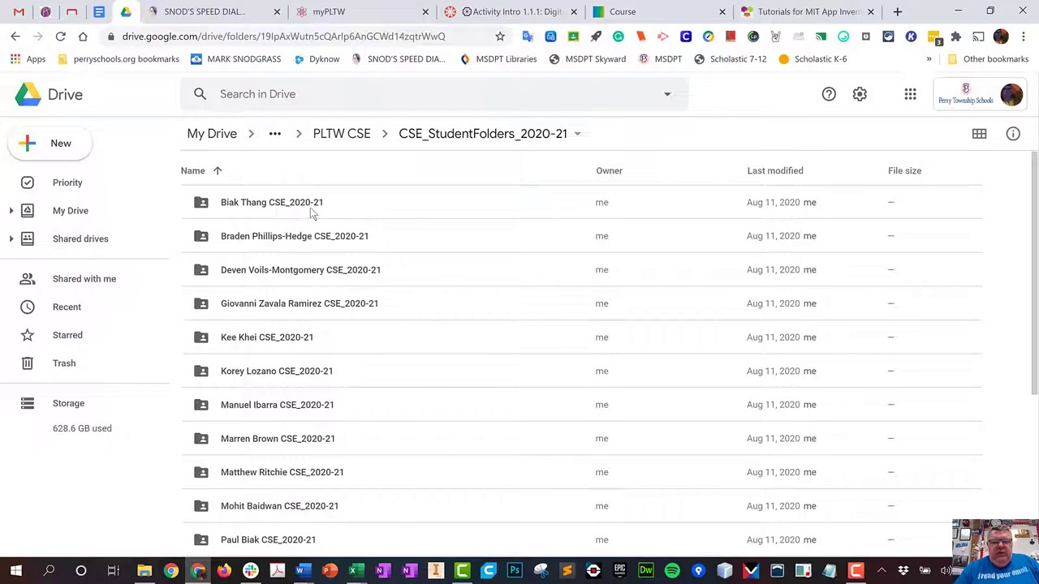
Step: Open a student's Drive folder and Usernames document, then close it
double_click(272, 202)
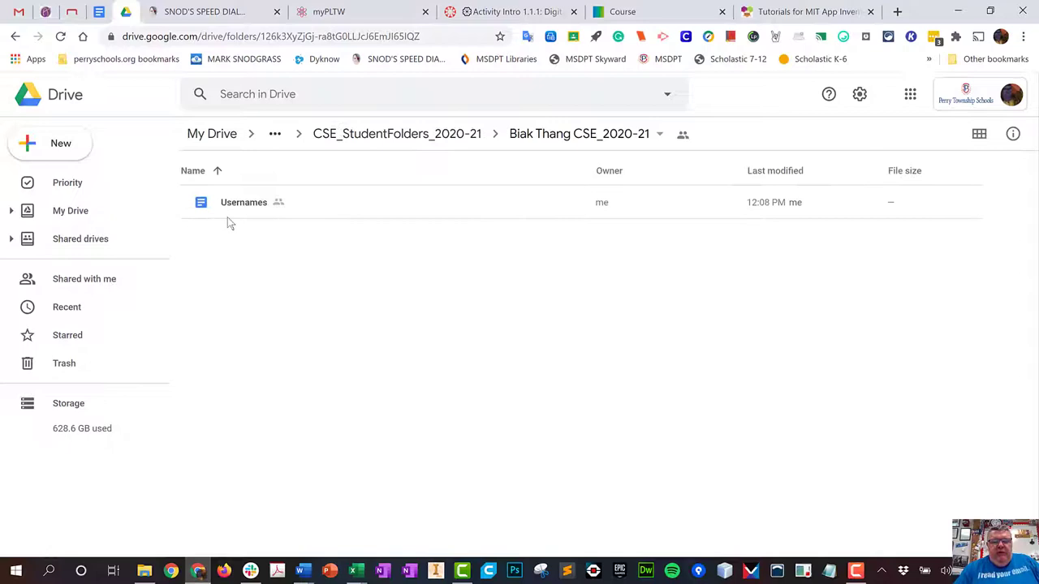
double_click(244, 202)
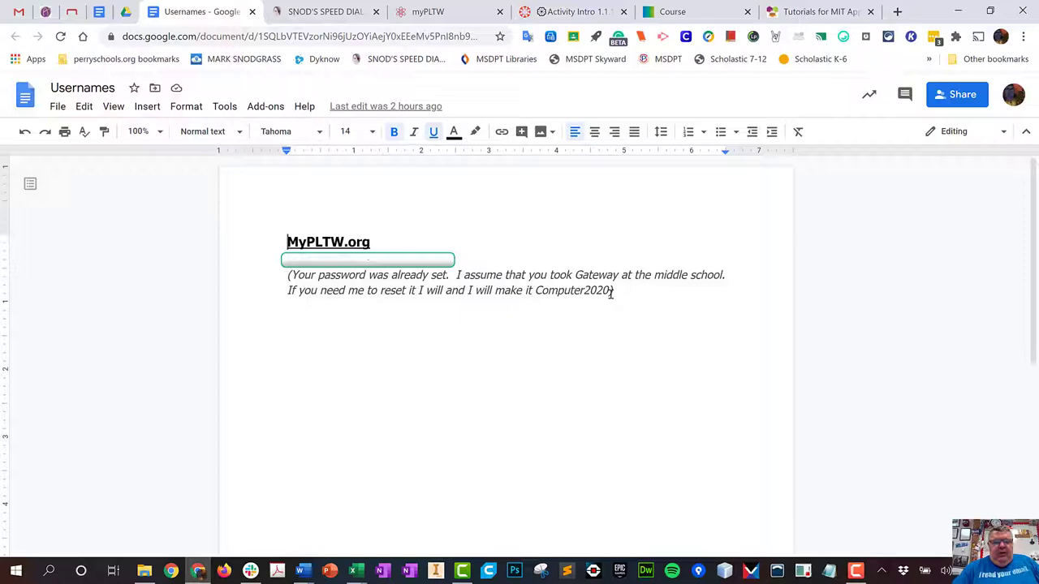
click(568, 11)
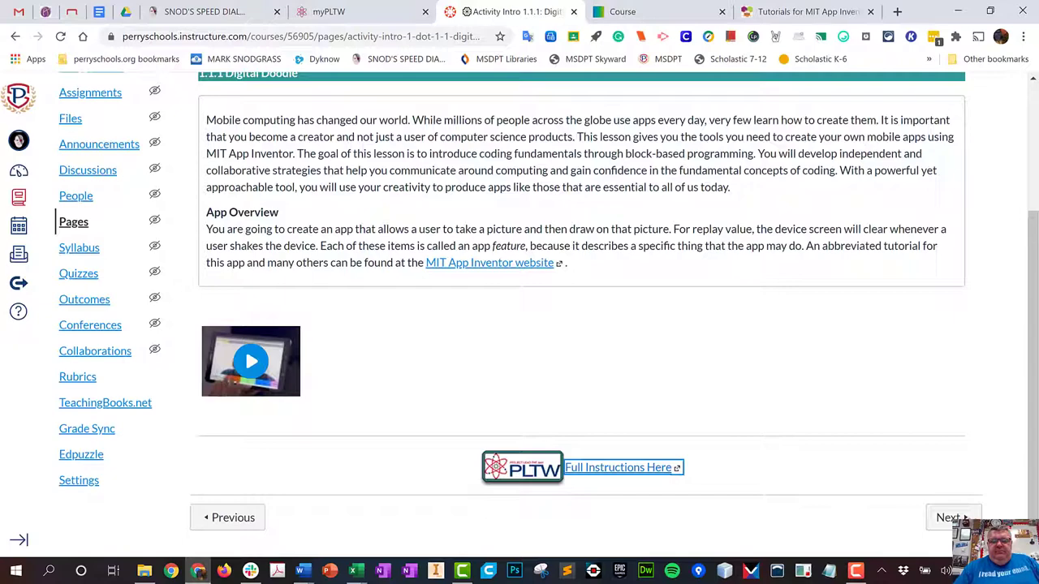
Step: View the 'feature' definition in the PLTW Digital Doodle lesson, then return to Activity 1.1.1 VOCAB
click(618, 466)
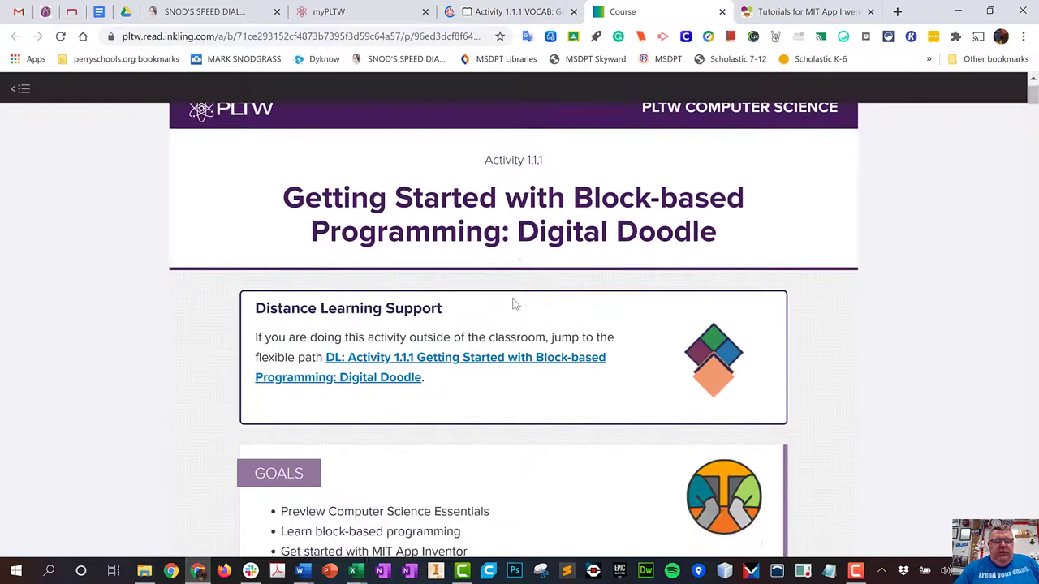
click(20, 88)
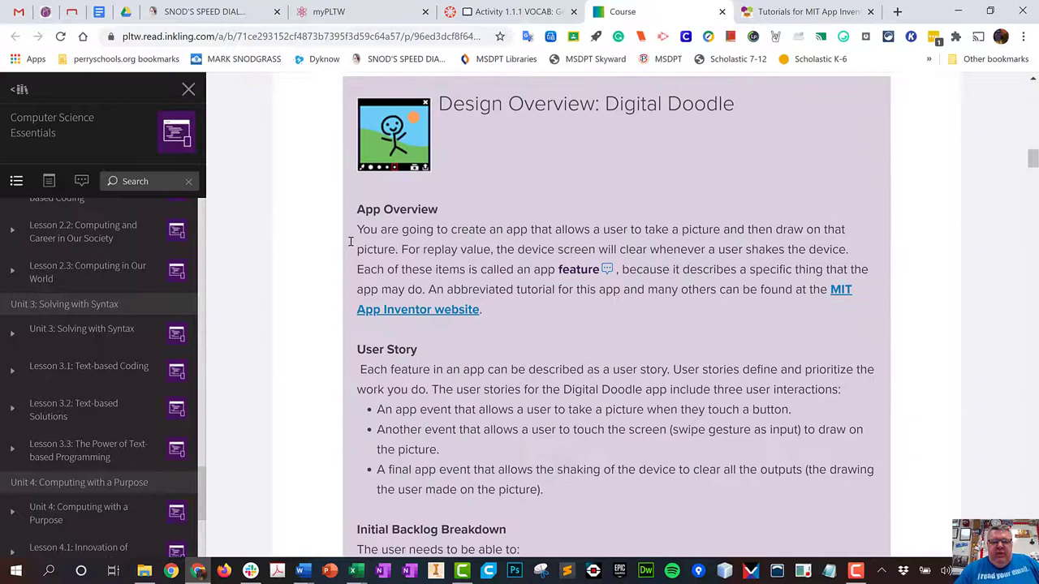
click(578, 269)
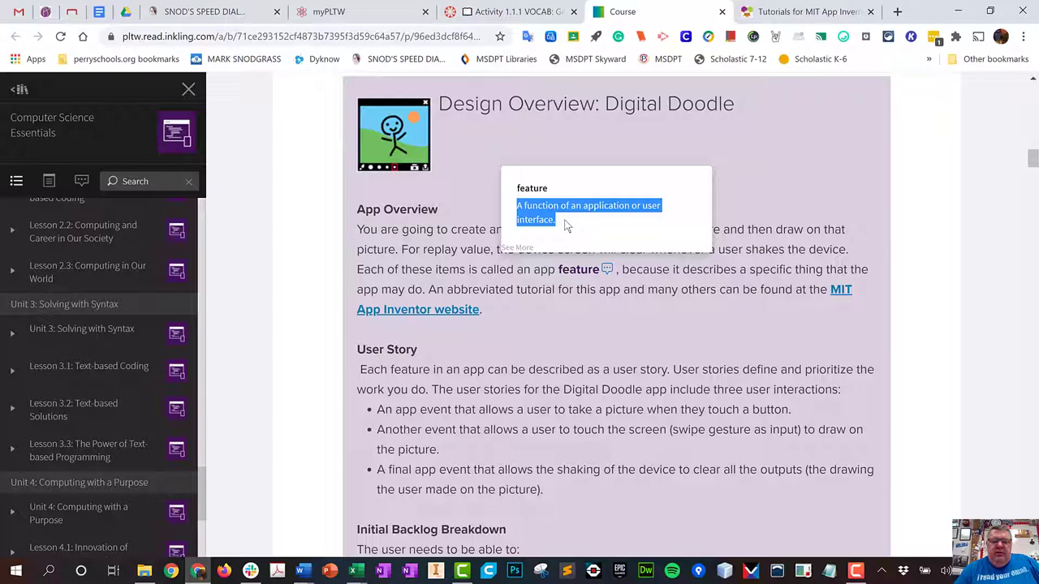
click(511, 11)
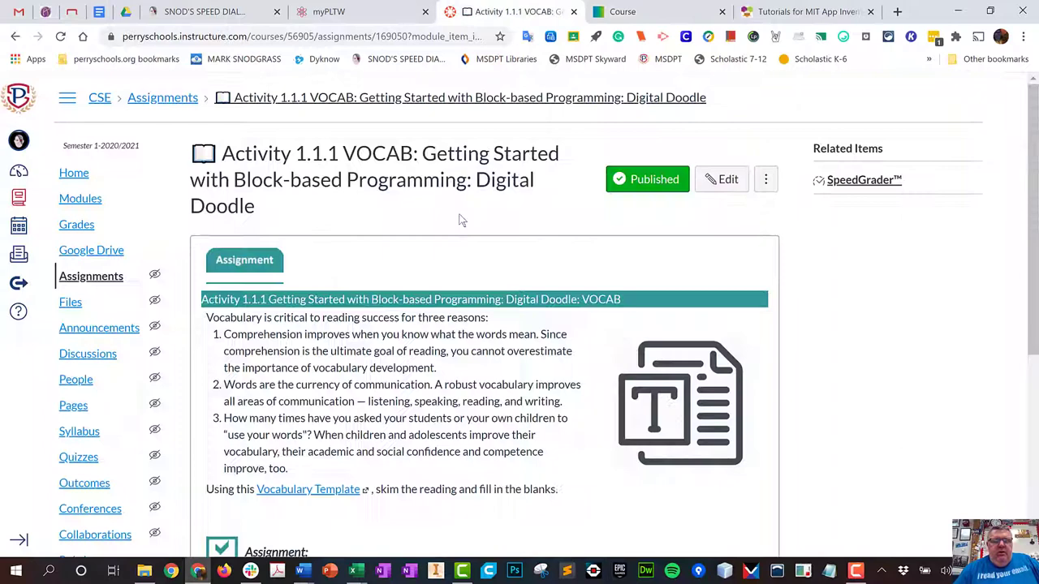
Step: Advance to PLTW NOTEBOOK and open its PLTW online class lesson and Google Doc form
scroll(down, 3)
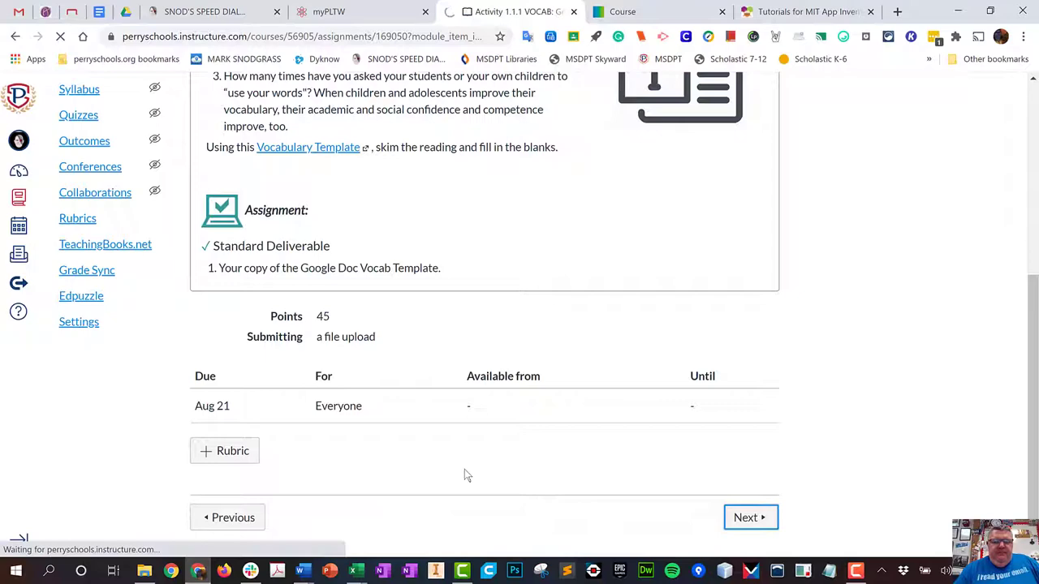
click(750, 517)
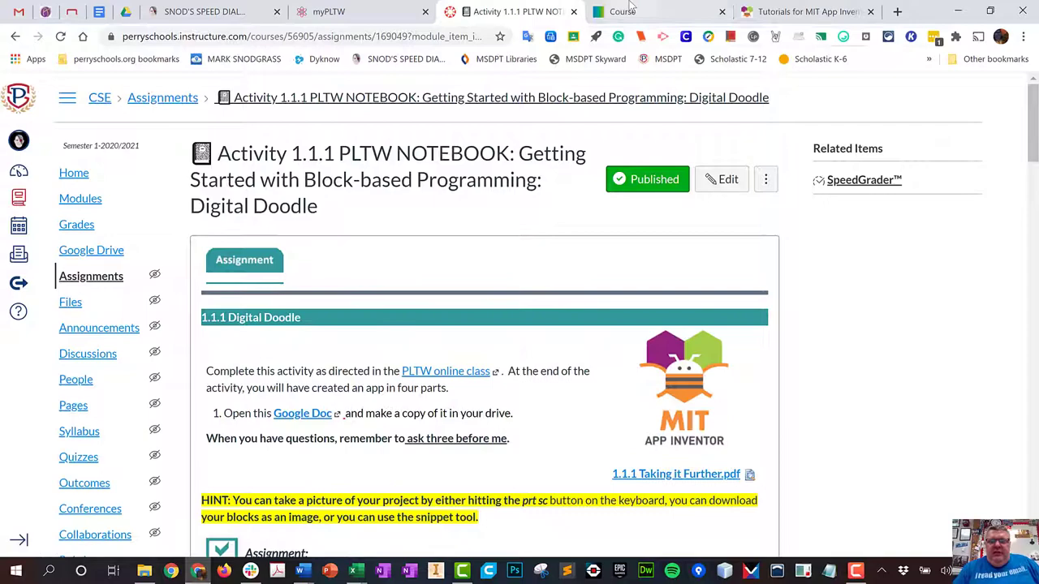
click(657, 11)
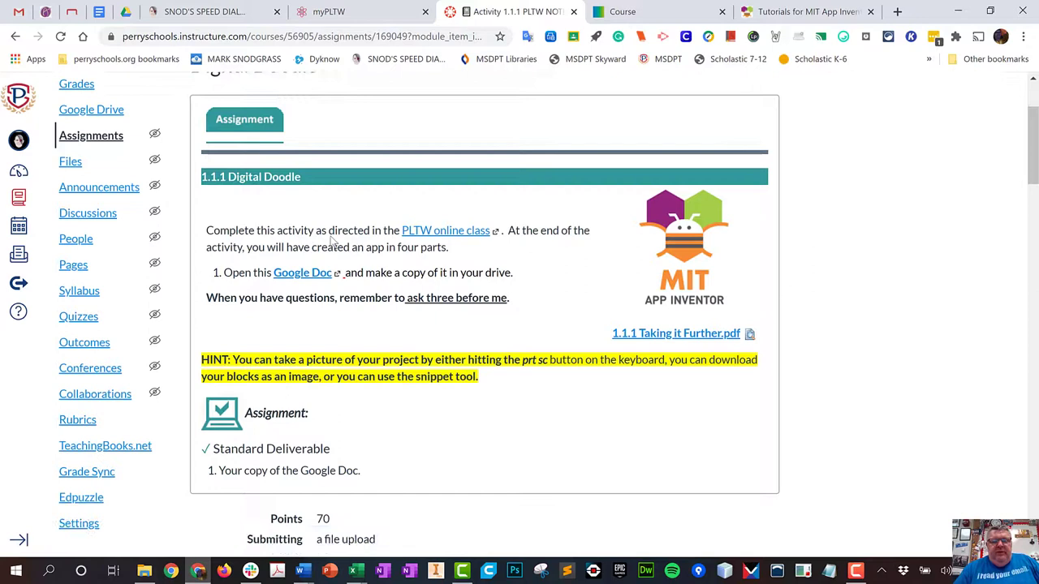
click(804, 11)
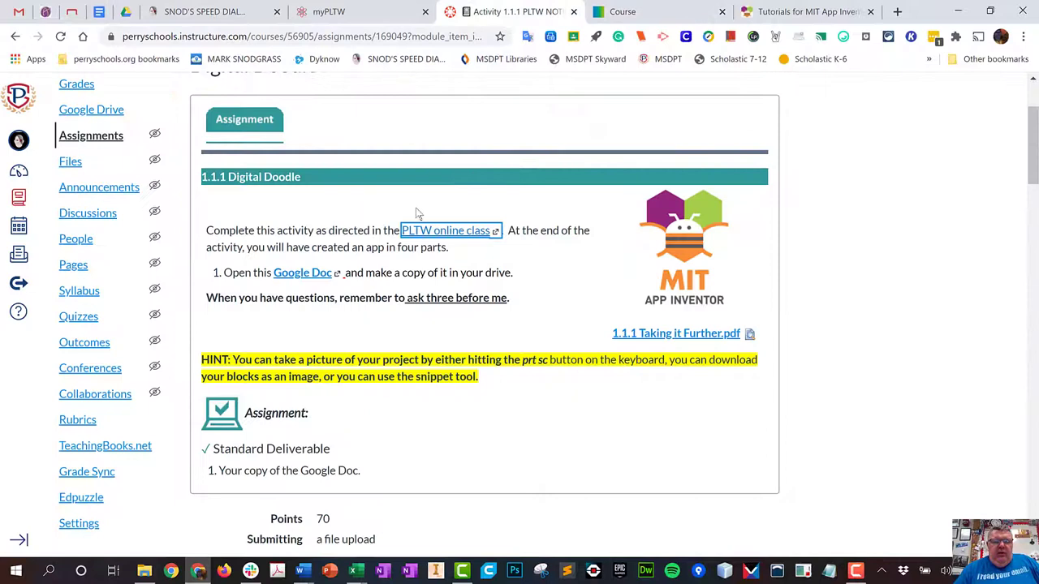
click(301, 272)
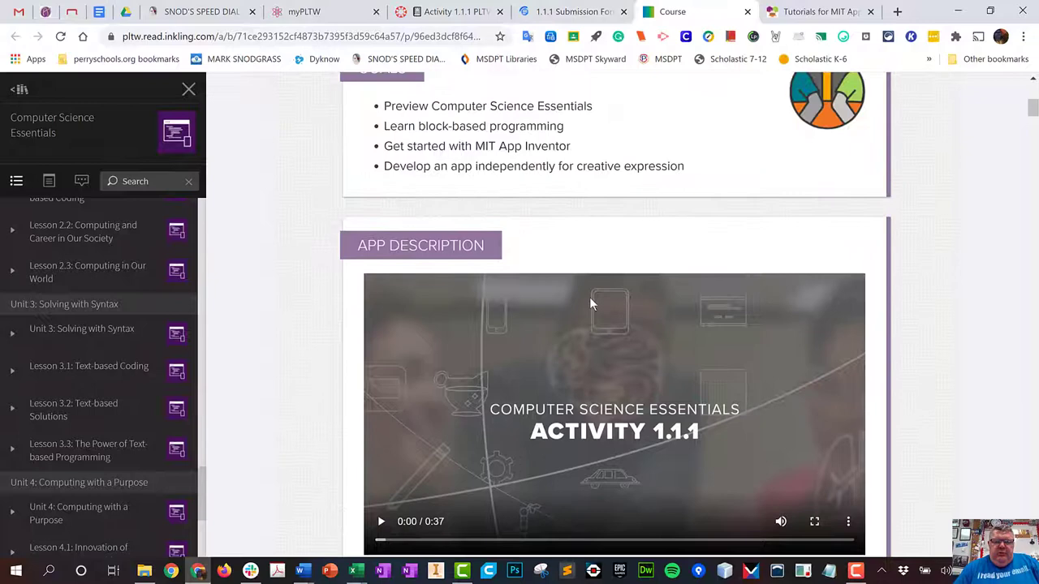
Step: Check the 1.1.1 Submission Form and Digital Doodle design terminology, then return to NOTEBOOK
click(574, 12)
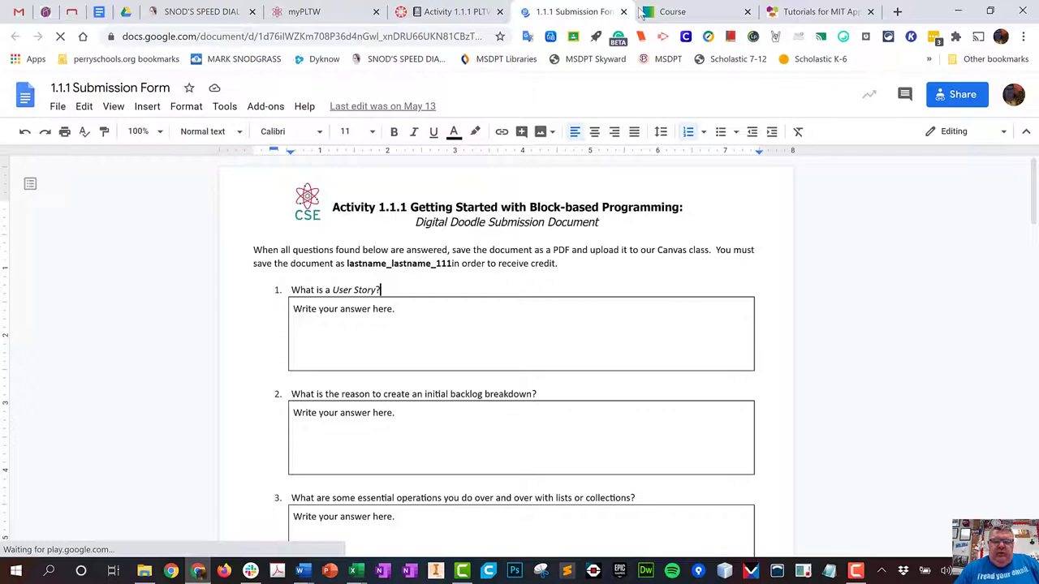
click(672, 12)
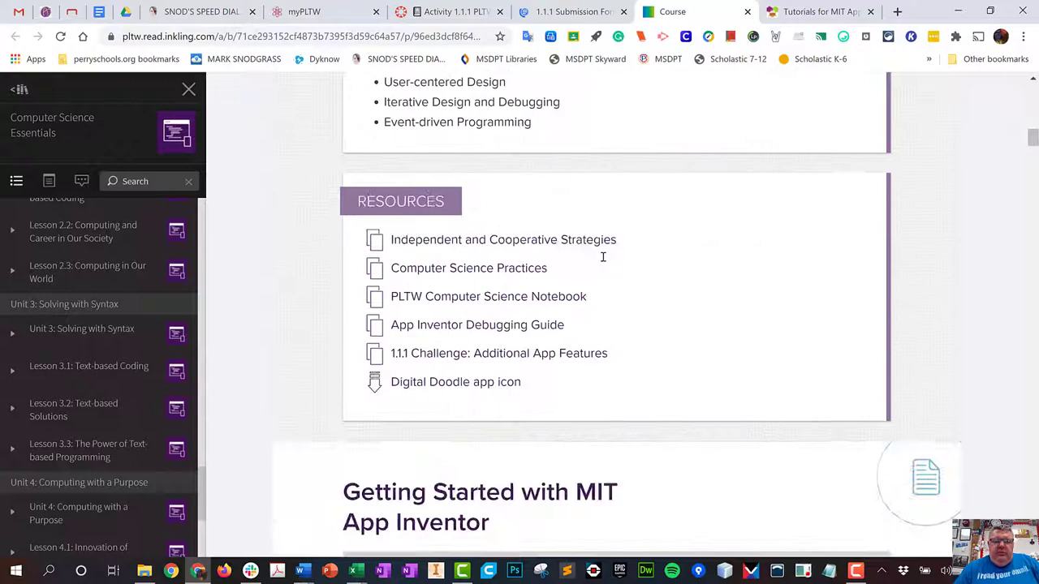
scroll(down, 3)
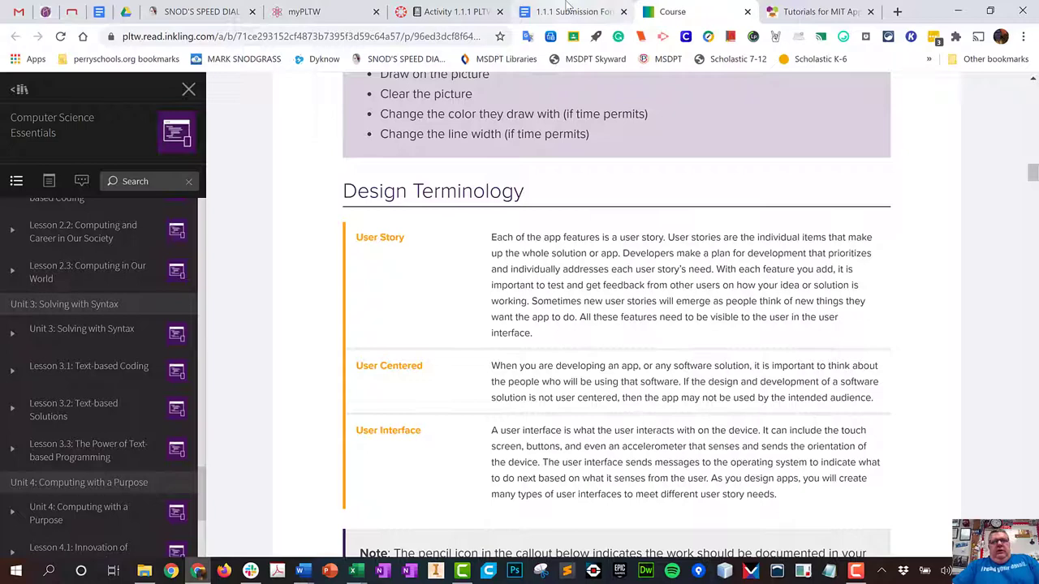
click(487, 11)
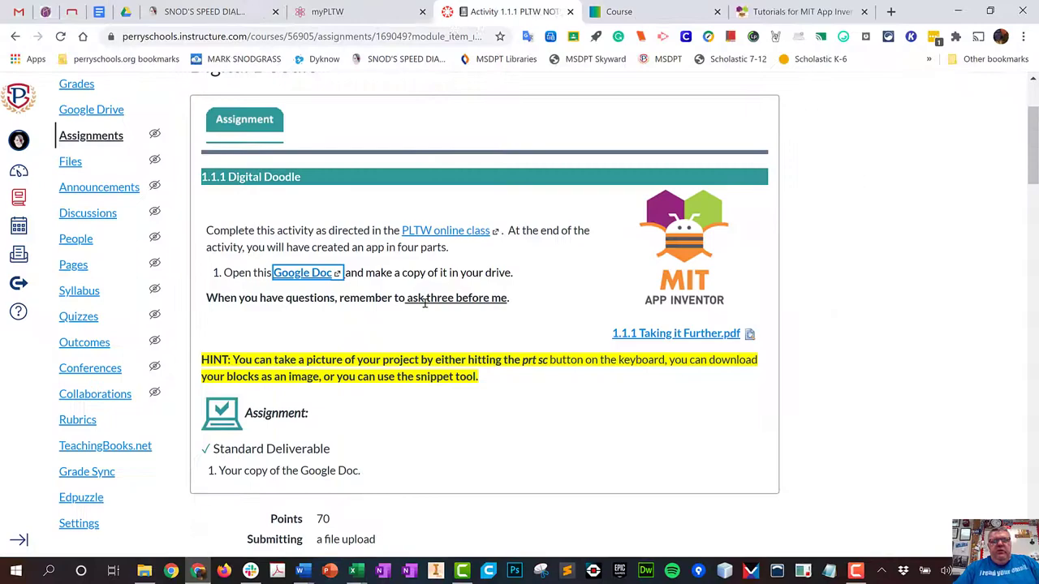
Step: Skip past the quiz to Activity 1.1.1 Challenge and download its directions PDF
click(79, 198)
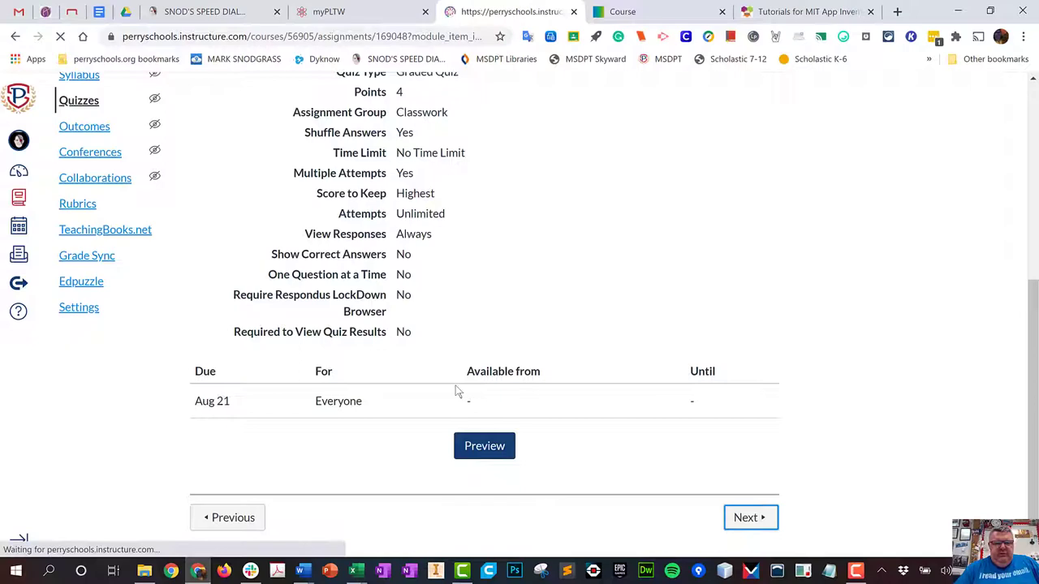
click(744, 517)
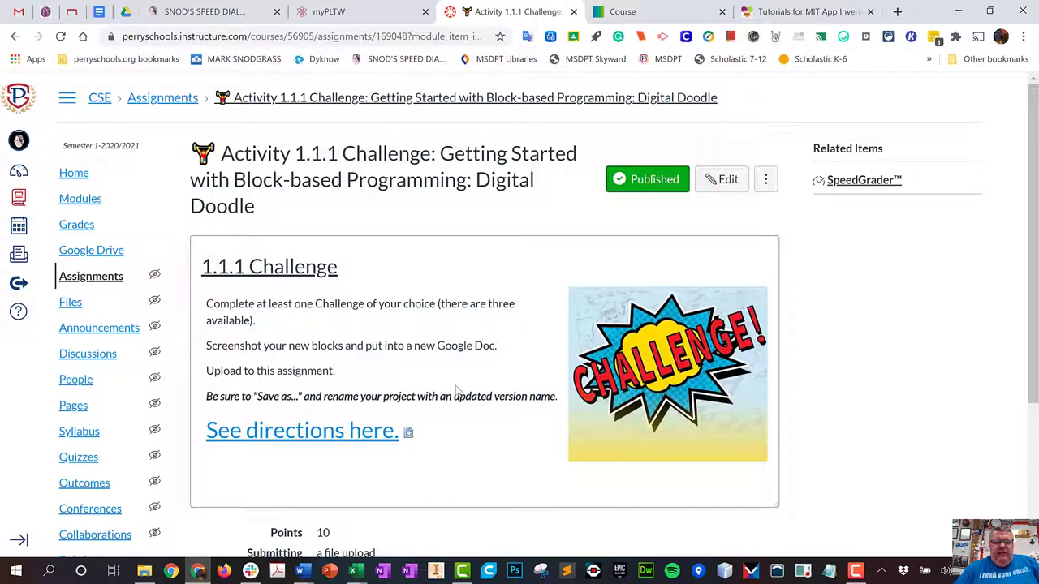
click(301, 430)
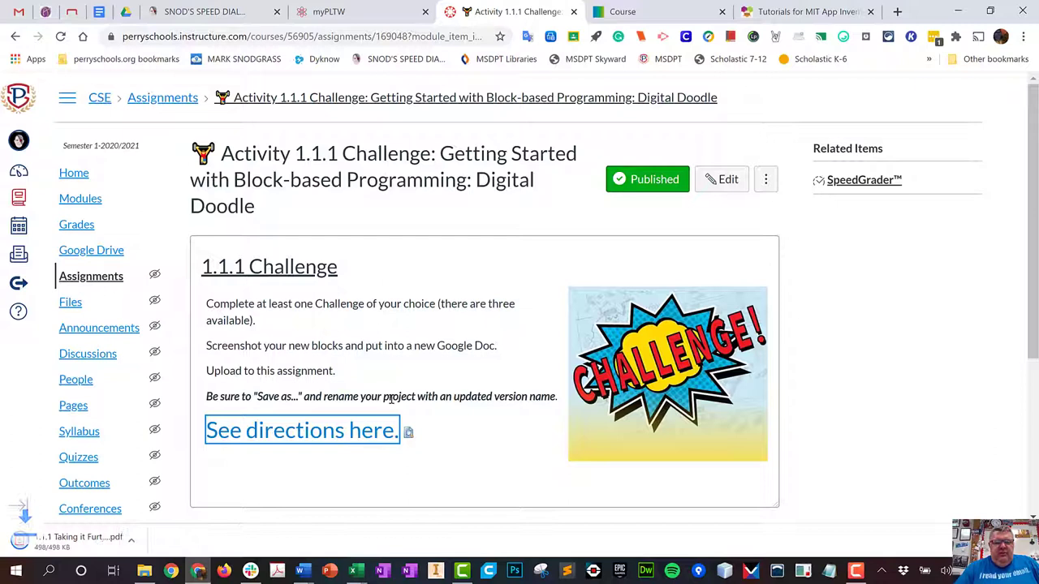
Step: Open the downloaded 1.1.1 Taking it Further PDF from the download bar
click(301, 430)
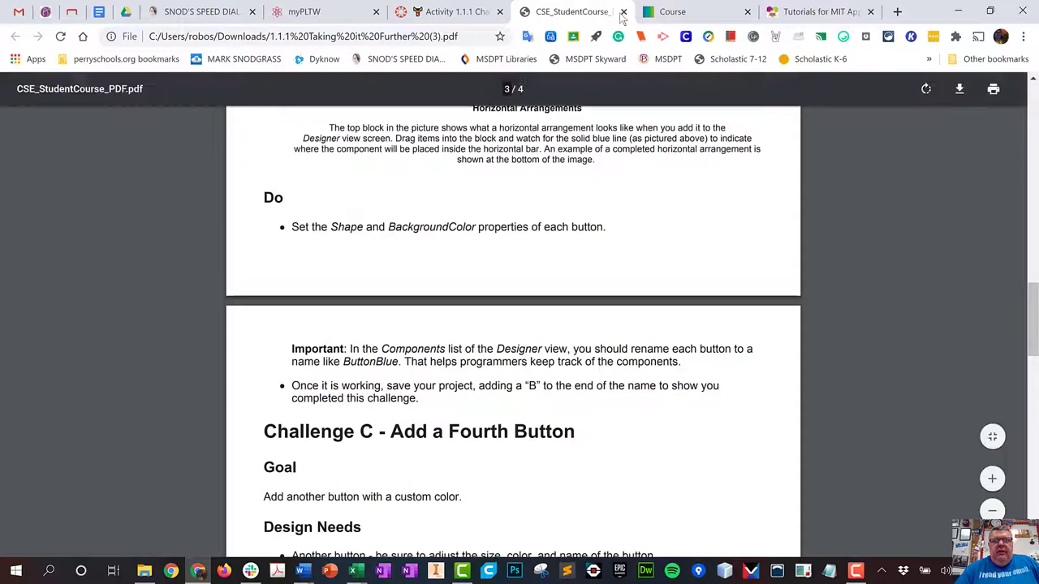
Step: Close the challenge PDF tab and go to the course Modules page
click(623, 11)
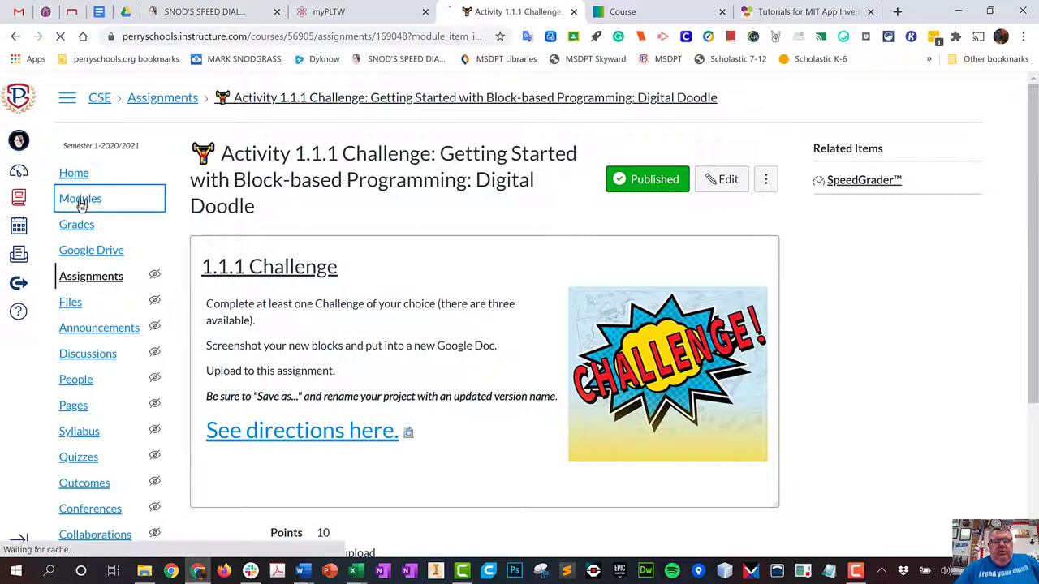
click(80, 198)
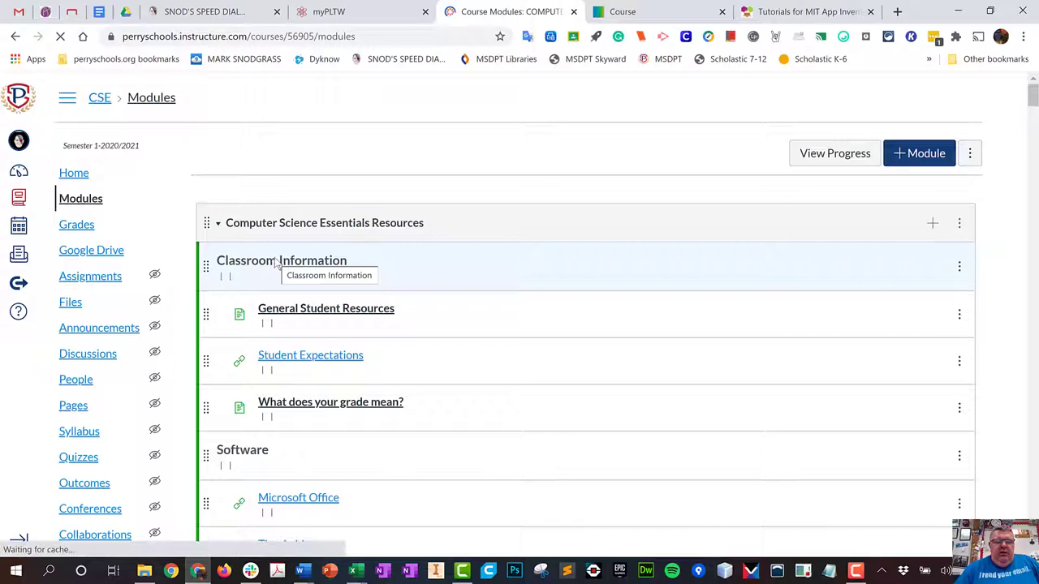